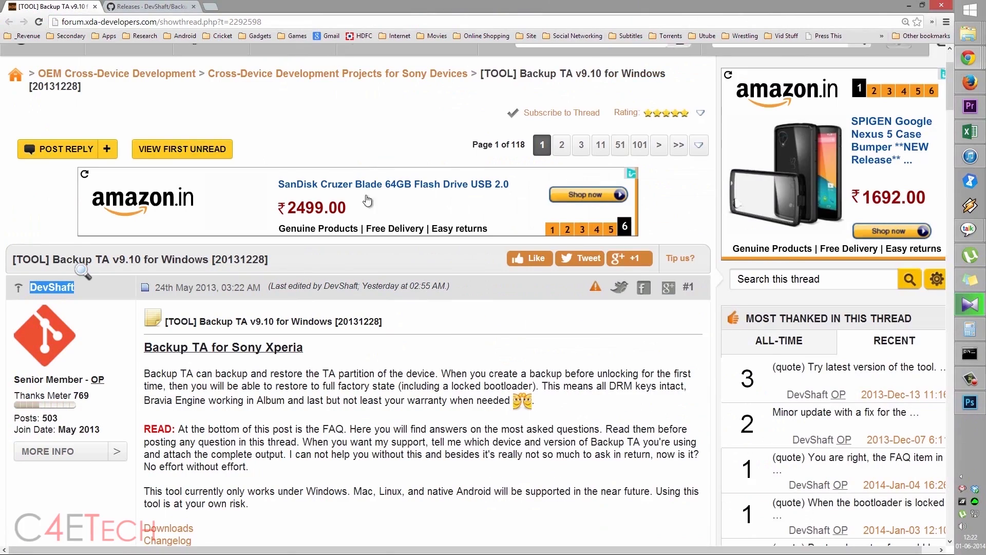
# Open Service info in the phone's service menu and tap an entry inside it
pyautogui.scroll(-3)
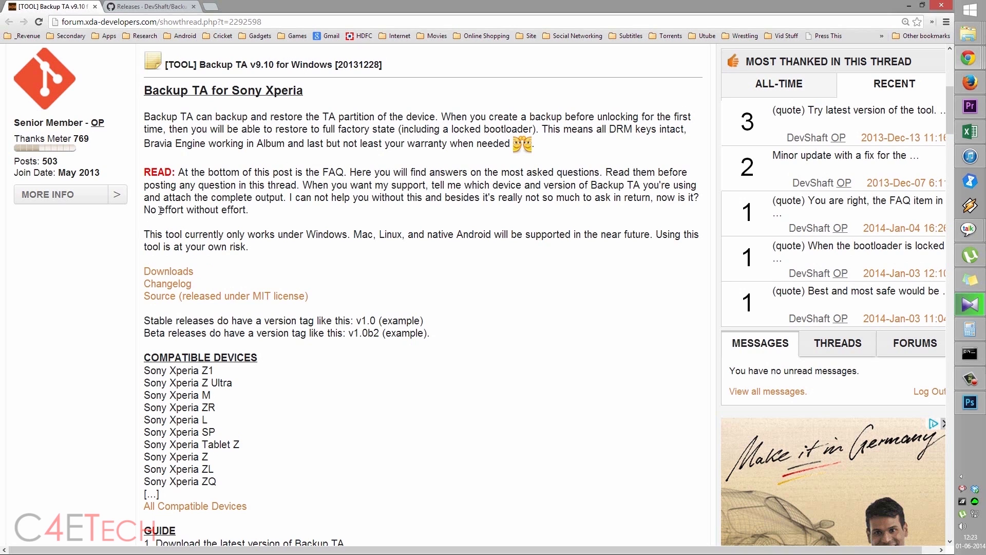
pyautogui.moveTo(200, 167)
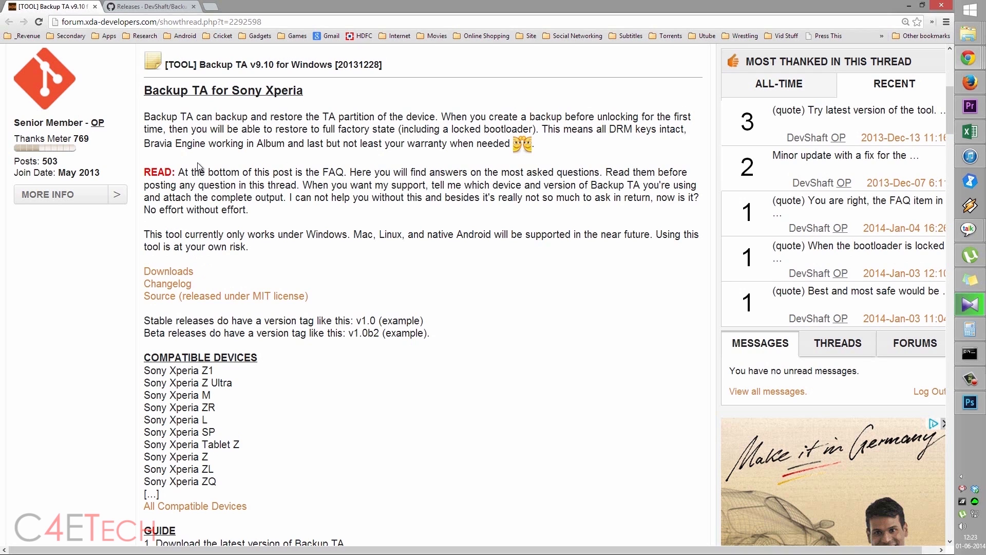
pyautogui.moveTo(173, 264)
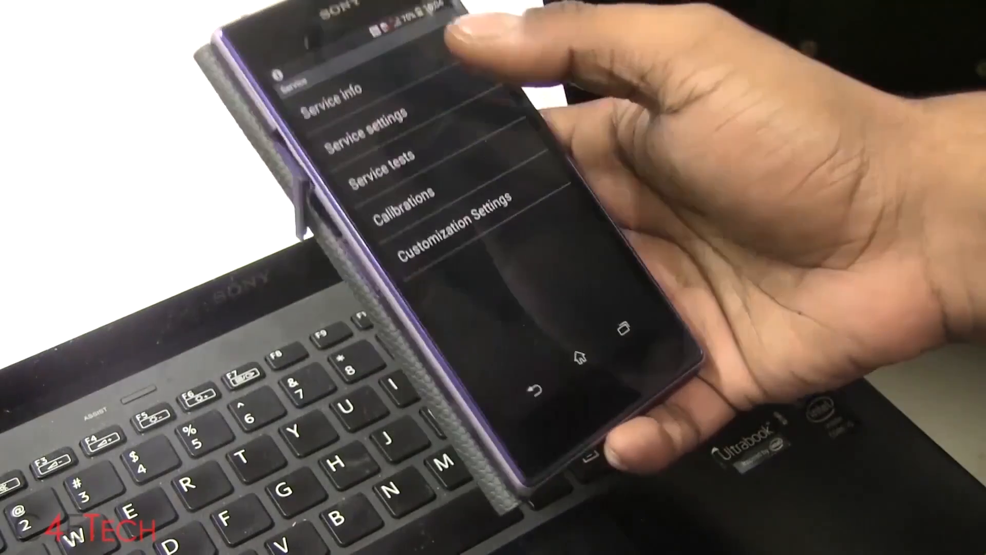
pyautogui.click(333, 88)
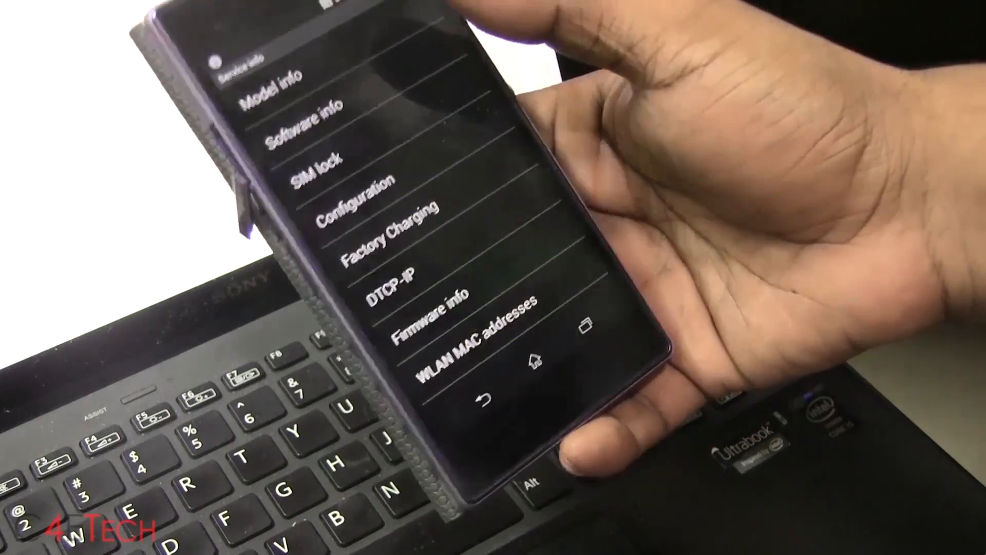
pyautogui.click(349, 196)
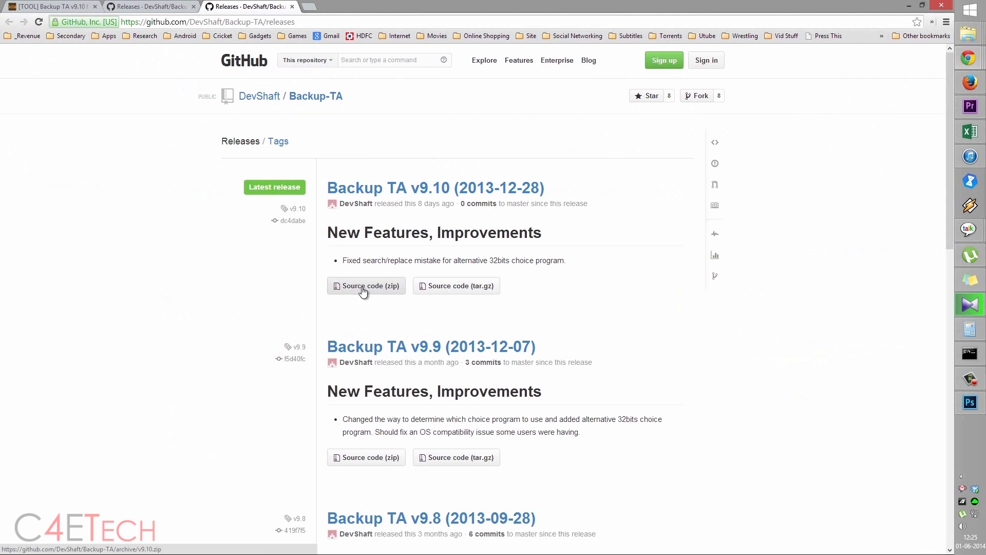
pyautogui.moveTo(472, 216)
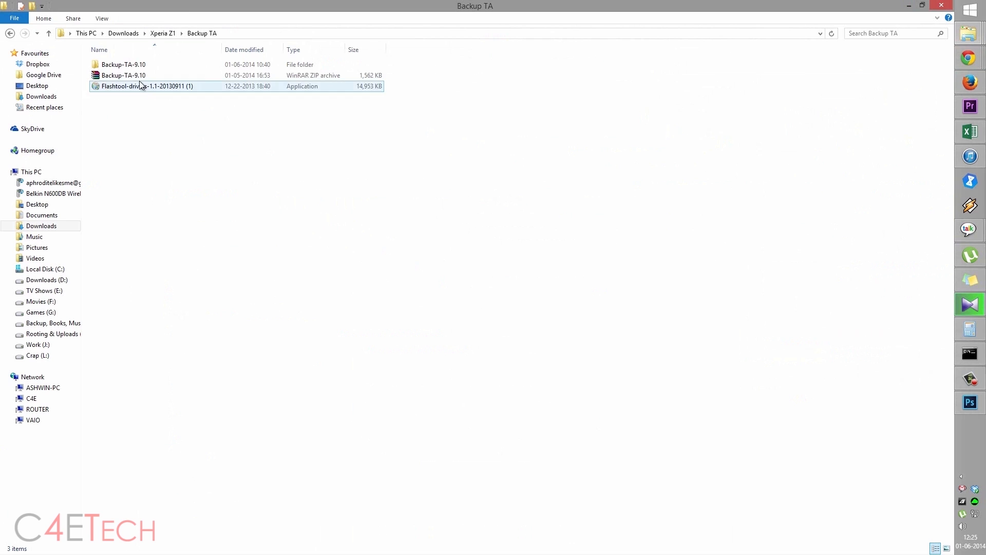
# Select the Backup-TA-9.10 zip, then the Flashtool drivers installer in the Backup TA folder
pyautogui.click(123, 75)
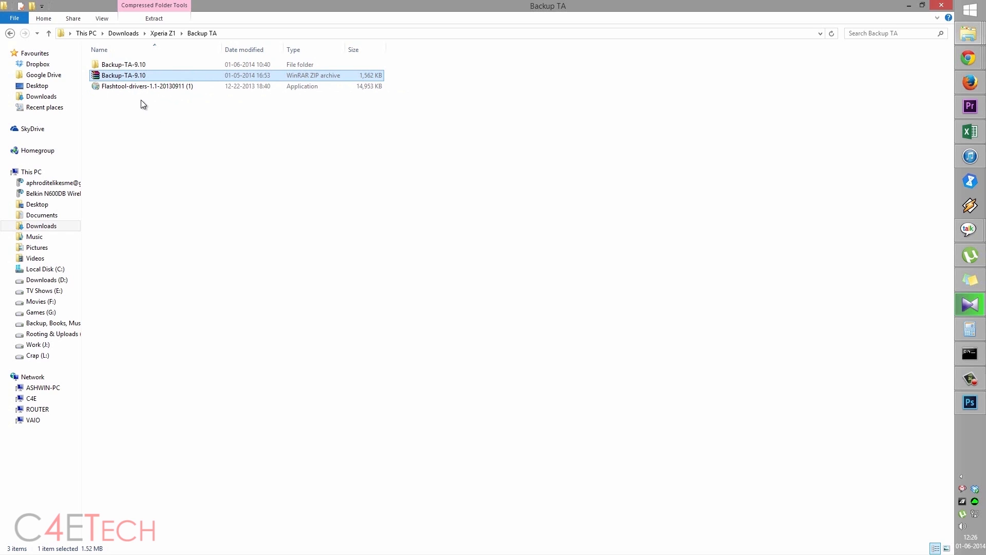
pyautogui.click(146, 87)
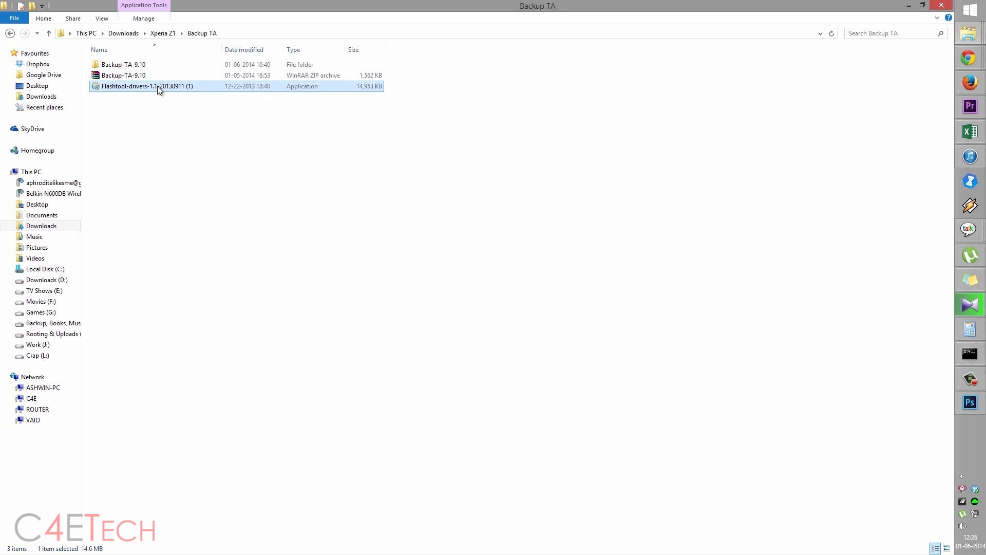
# Run the Flashtool drivers installer and install the Flashmode and Fastboot drivers
pyautogui.doubleClick(146, 86)
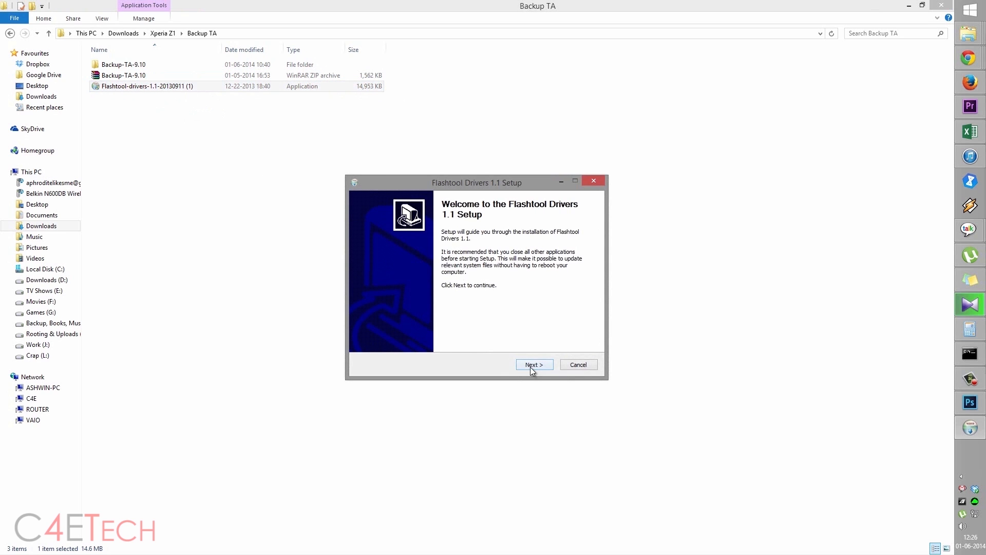
pyautogui.click(533, 364)
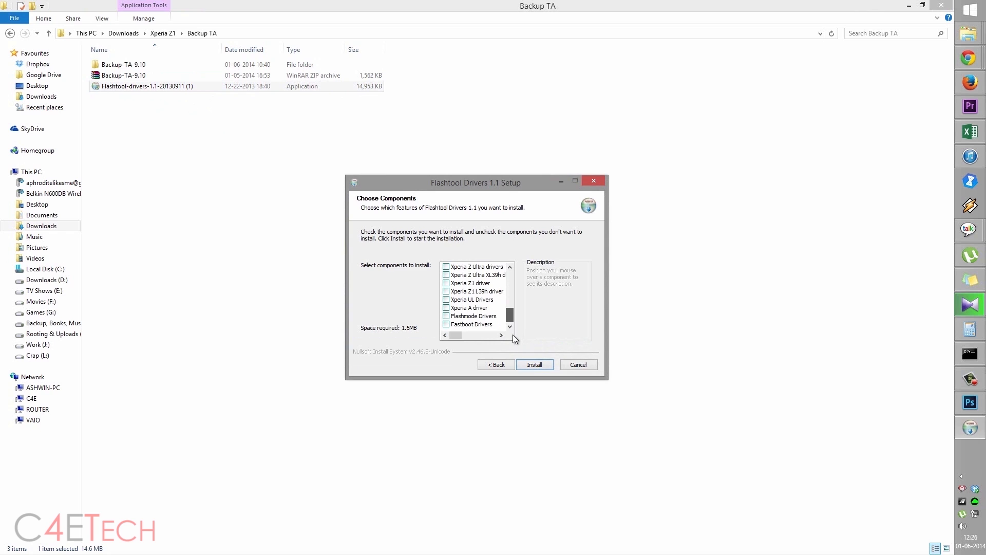
pyautogui.click(447, 324)
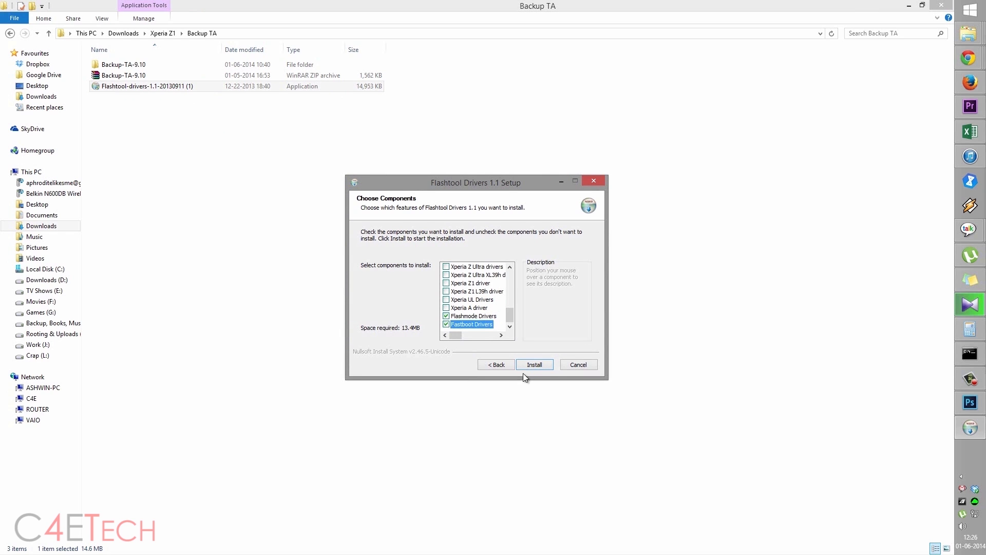
pyautogui.click(534, 364)
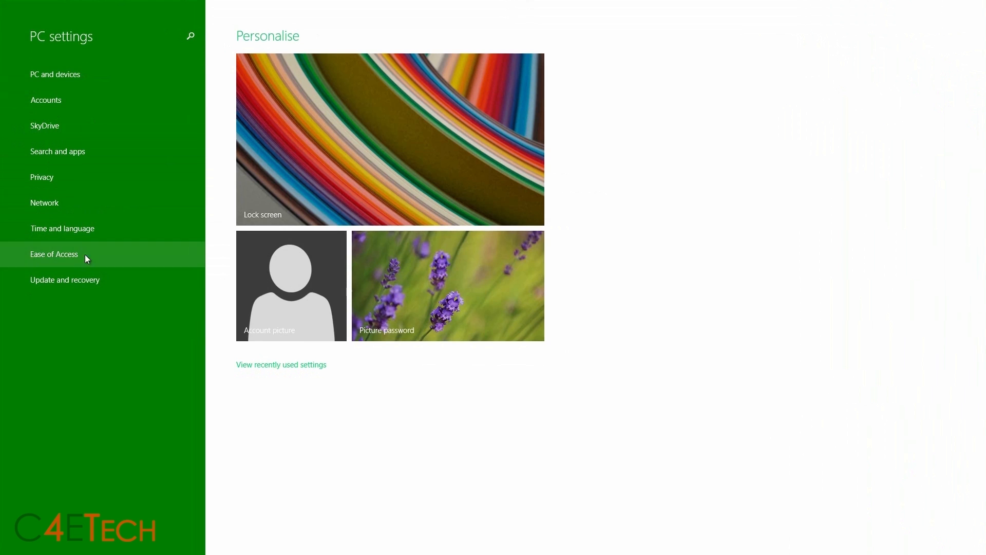
# Restart now under Advanced start-up in Update and recovery > Recovery
pyautogui.click(65, 280)
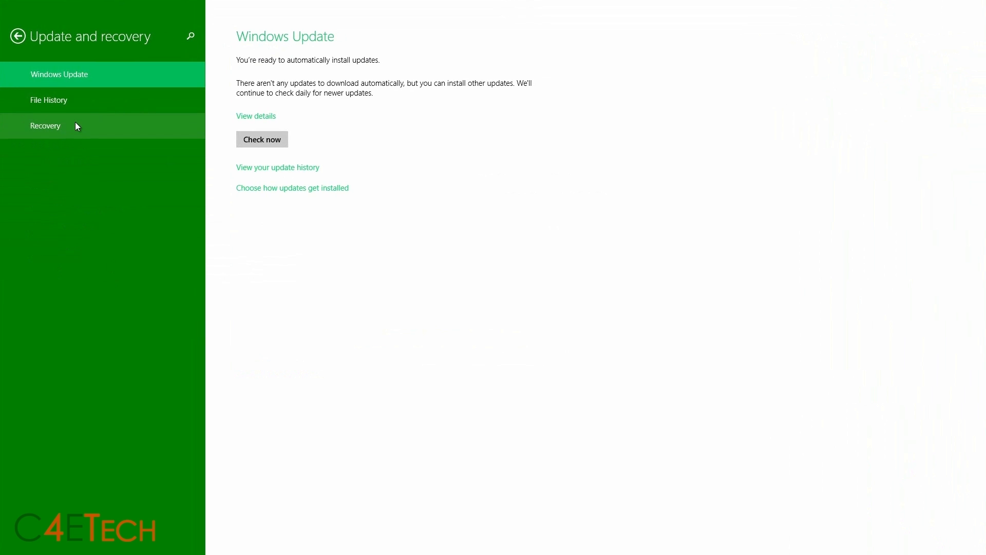
pyautogui.click(45, 126)
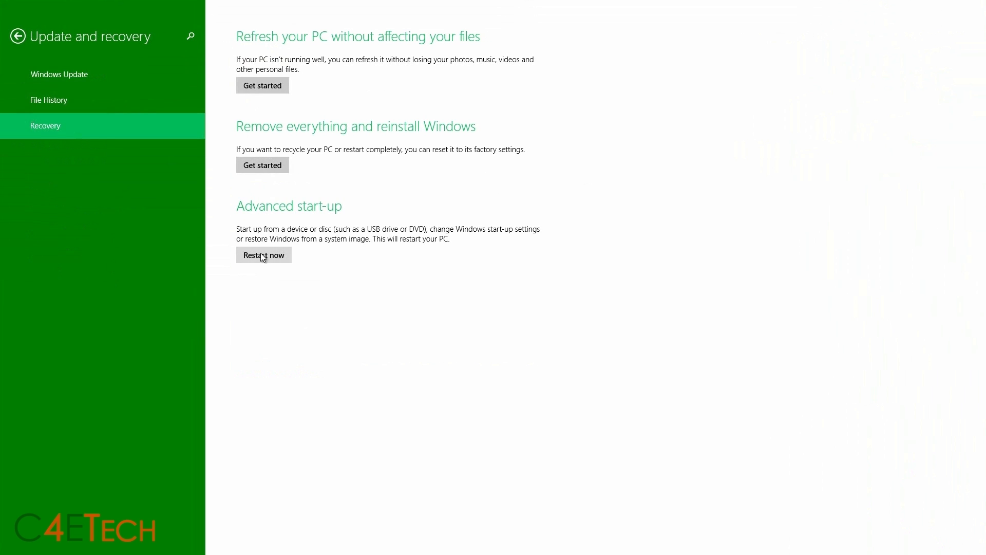
pyautogui.click(263, 255)
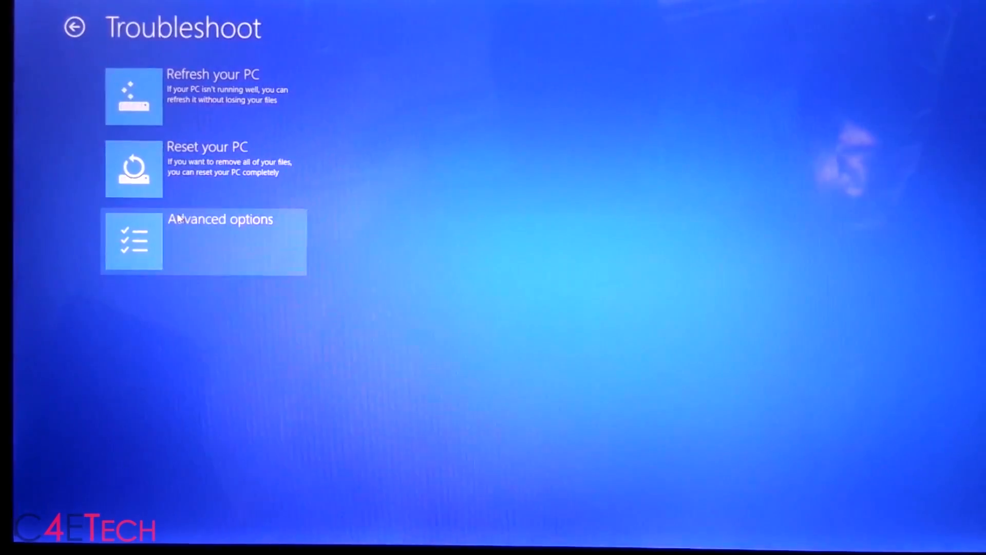
# Go to Advanced options and open Startup Settings in the recovery environment
pyautogui.click(203, 242)
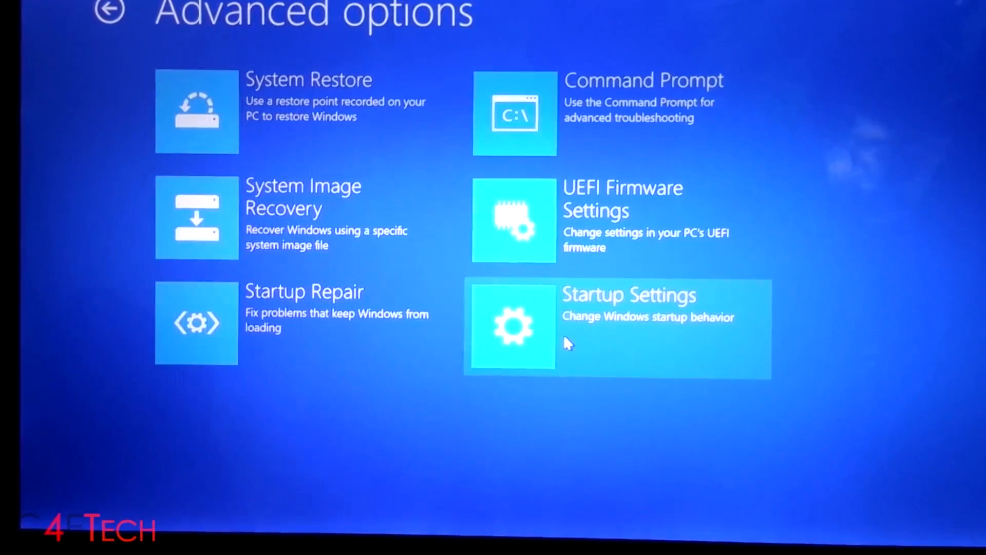
pyautogui.click(616, 327)
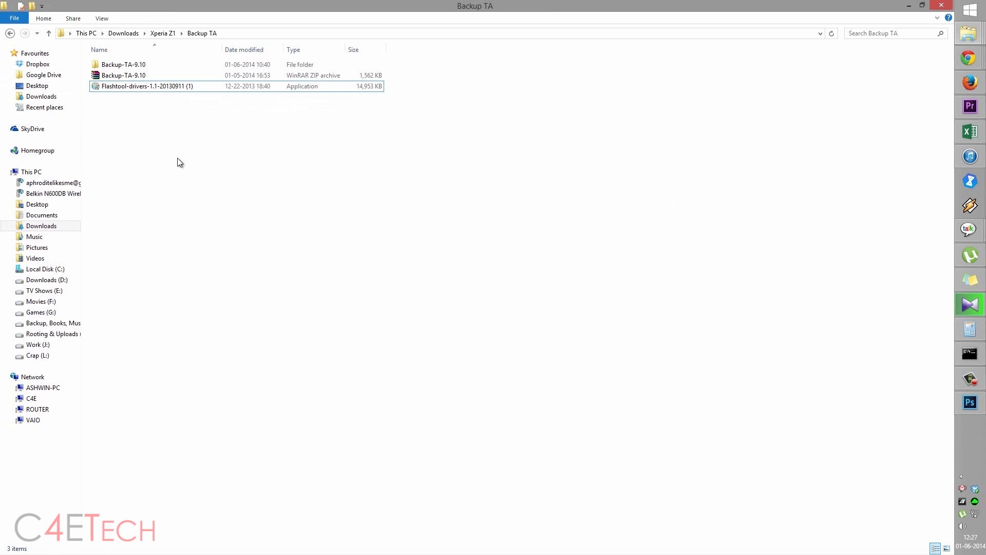
pyautogui.moveTo(234, 143)
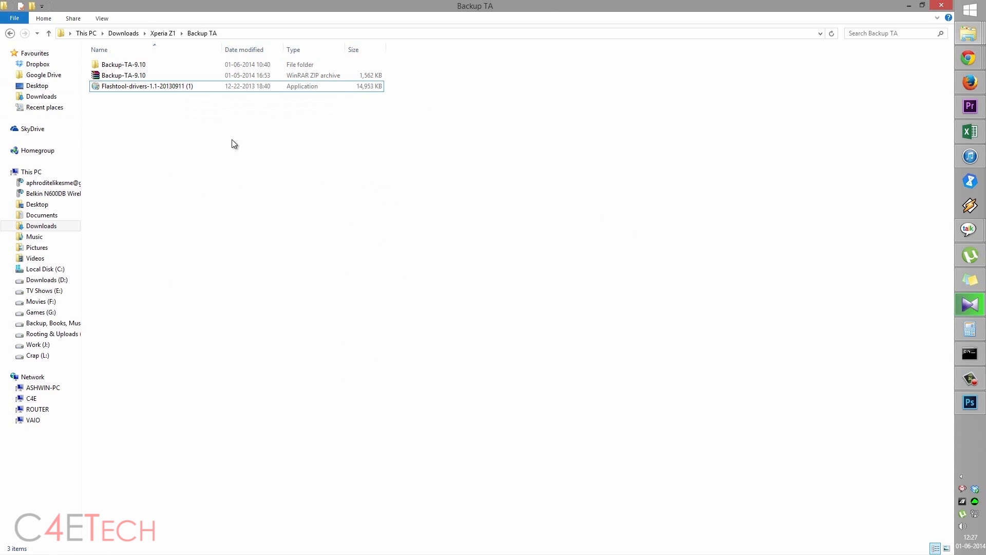